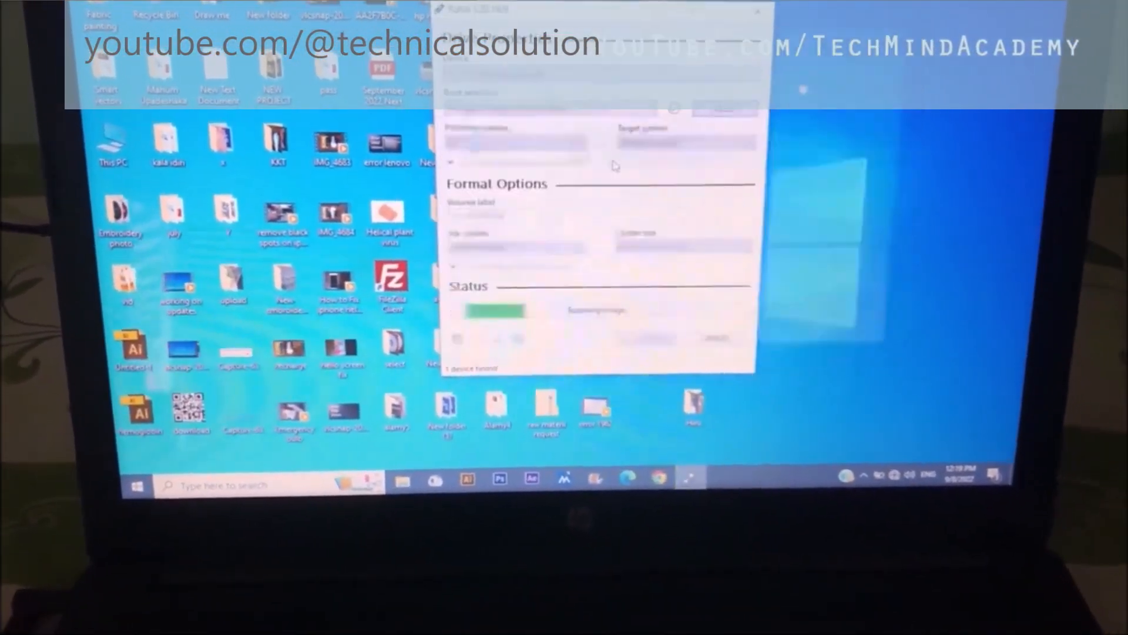
Write the Windows 10 image to the 16 GB USB as GPT, accepting customization and erase warnings.
click(551, 174)
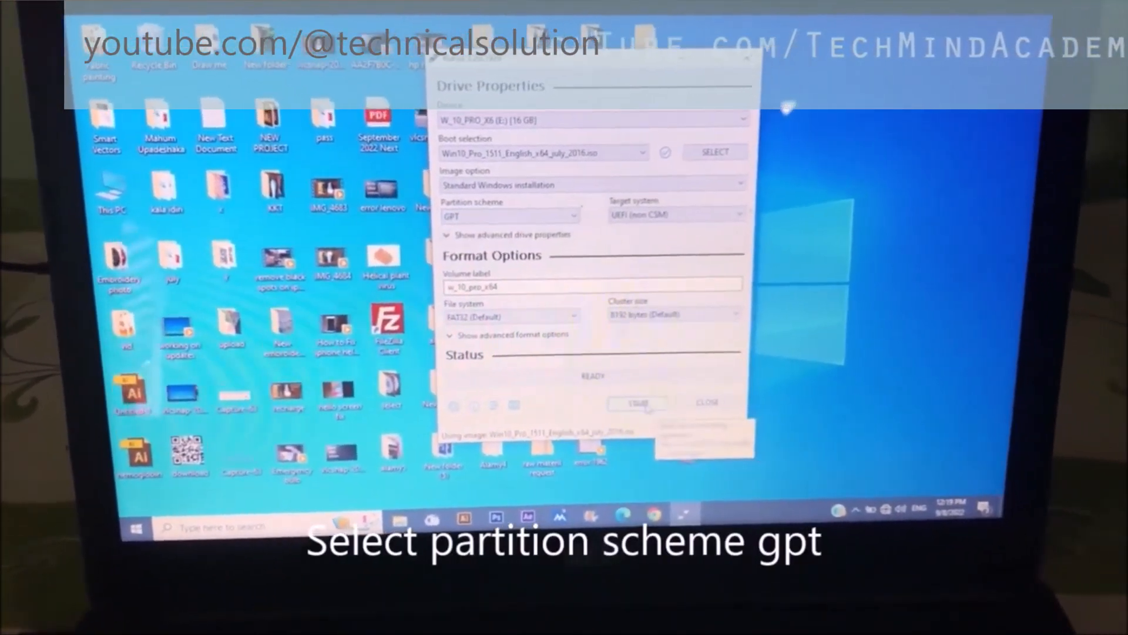
click(636, 401)
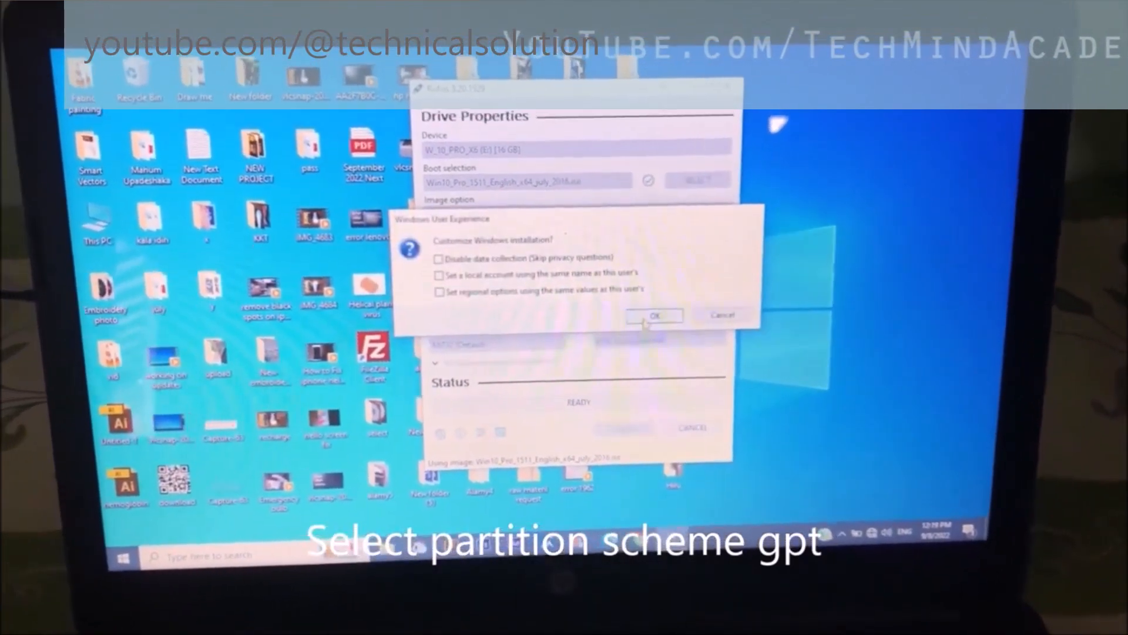
click(654, 317)
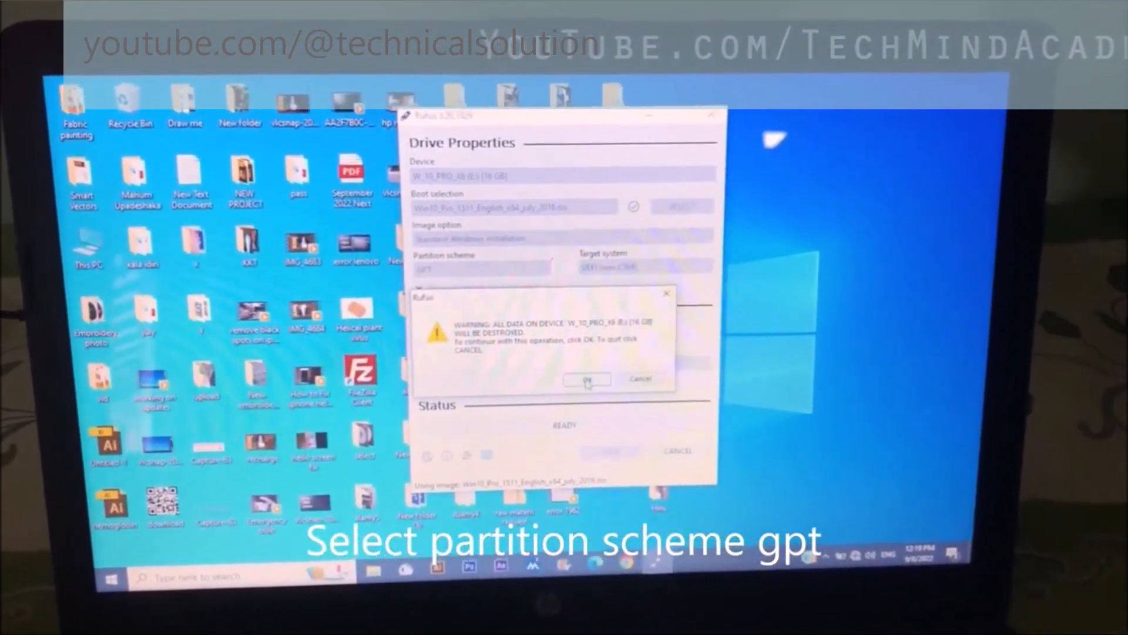
click(586, 379)
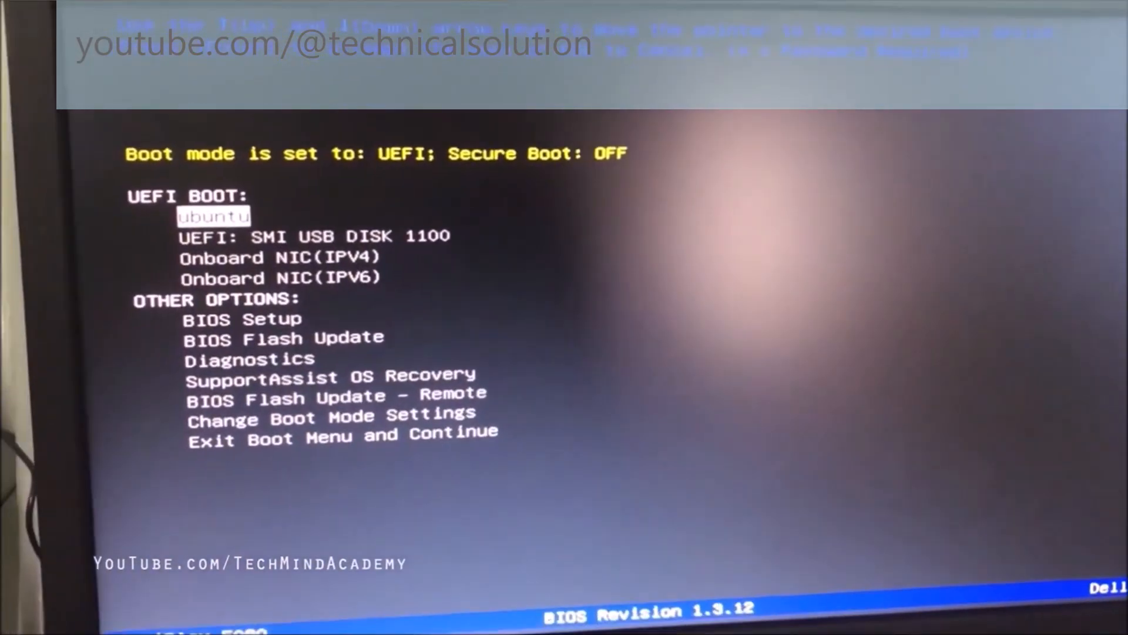
Boot from the 'UEFI: SMI USB DISK 1100' entry in the Dell boot menu.
key(Down)
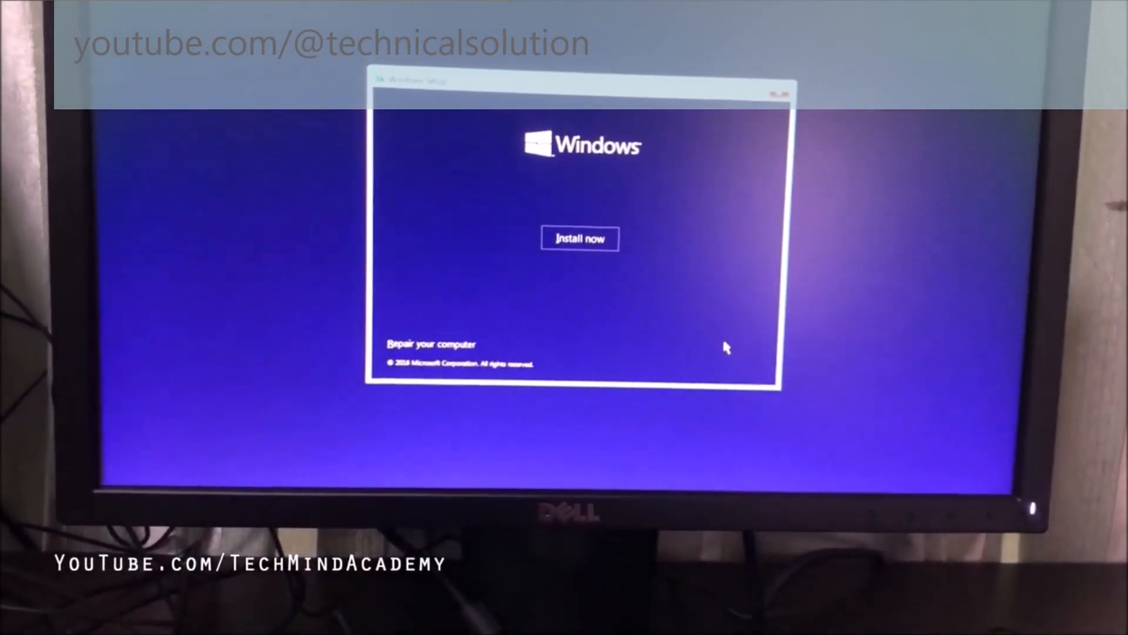
Begin the installation and accept the Windows license terms.
click(580, 238)
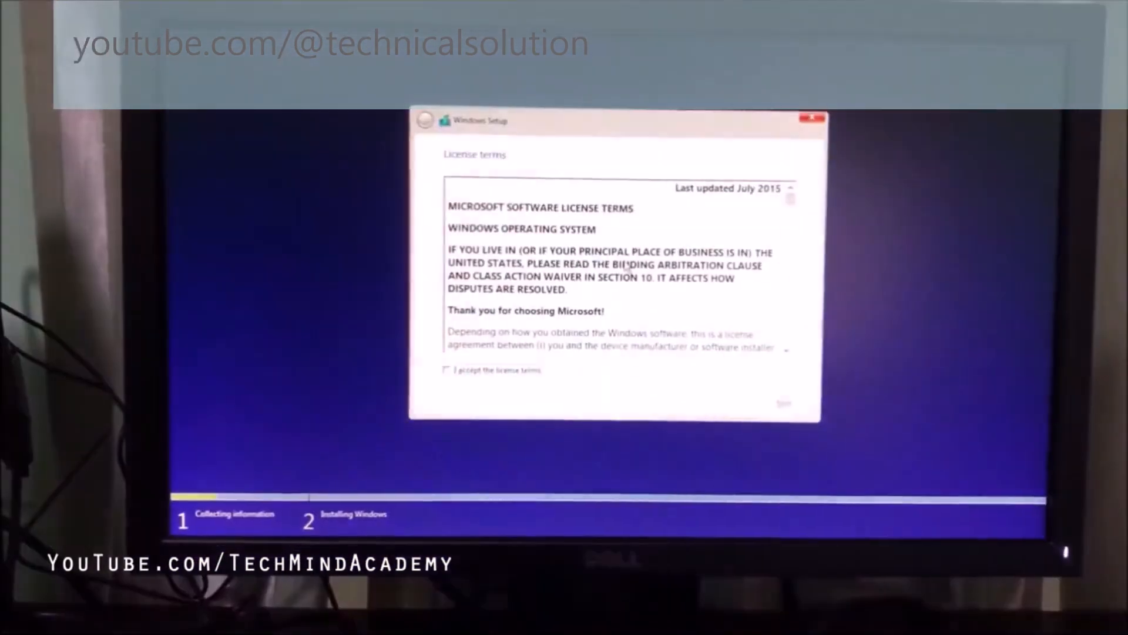
click(451, 355)
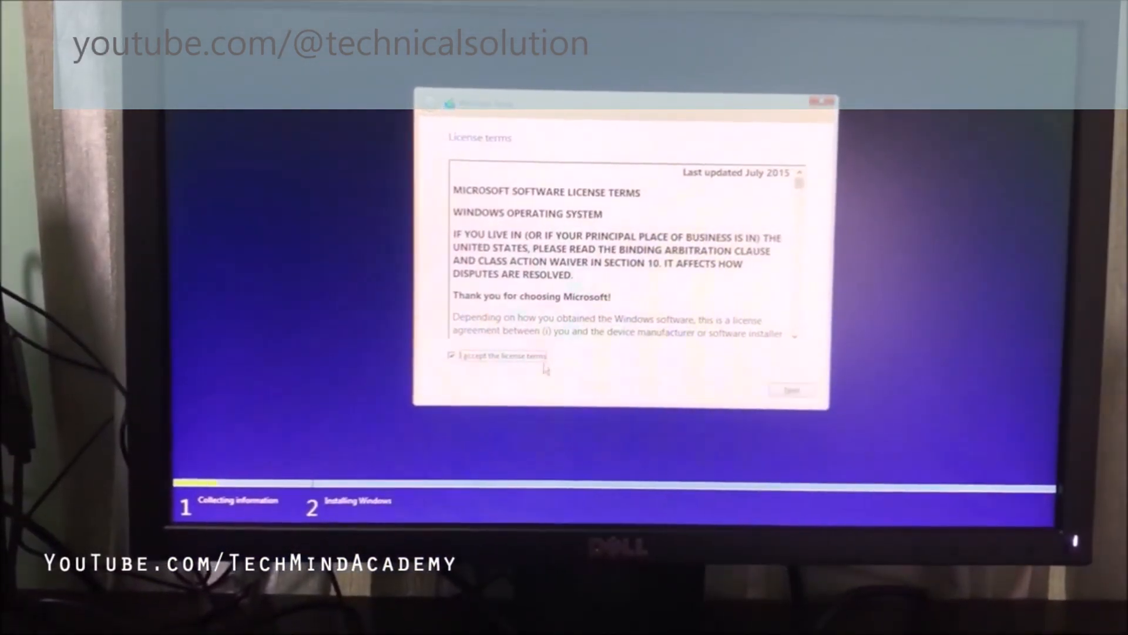
click(791, 391)
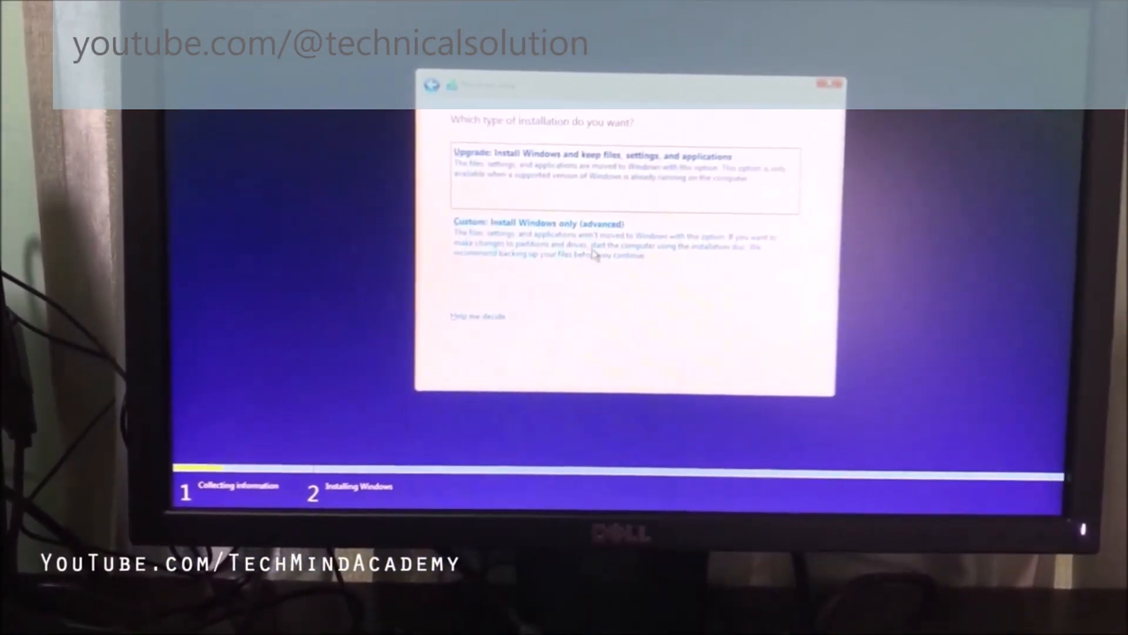
Choose a Custom install and delete Drive 0's ESP, OS and 925.7 GB partitions.
click(536, 224)
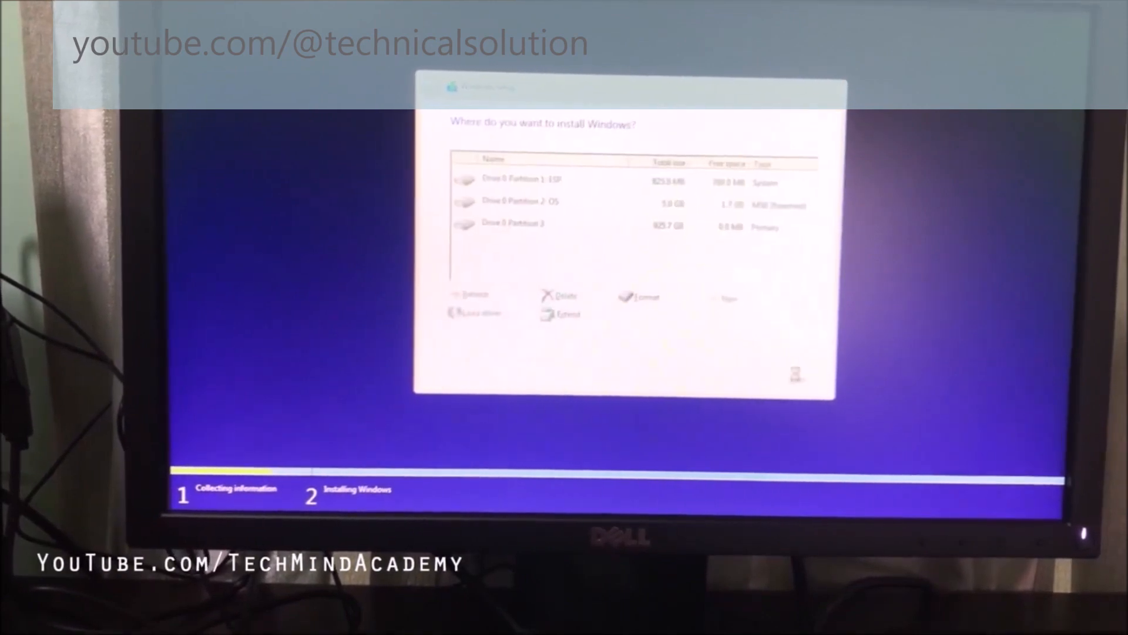
click(518, 180)
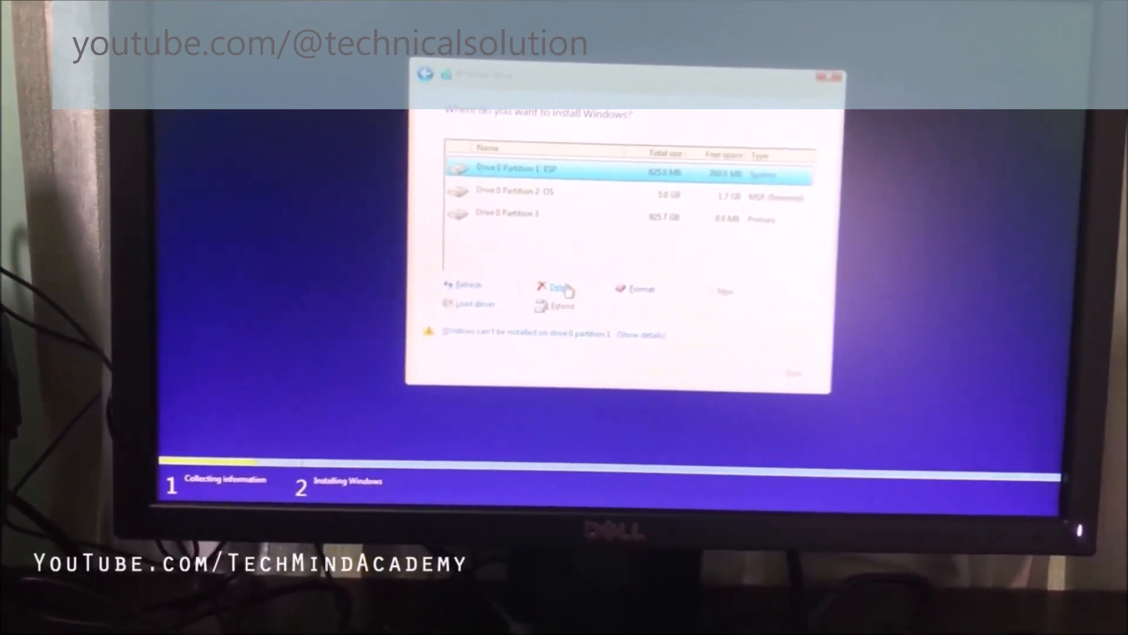
click(561, 288)
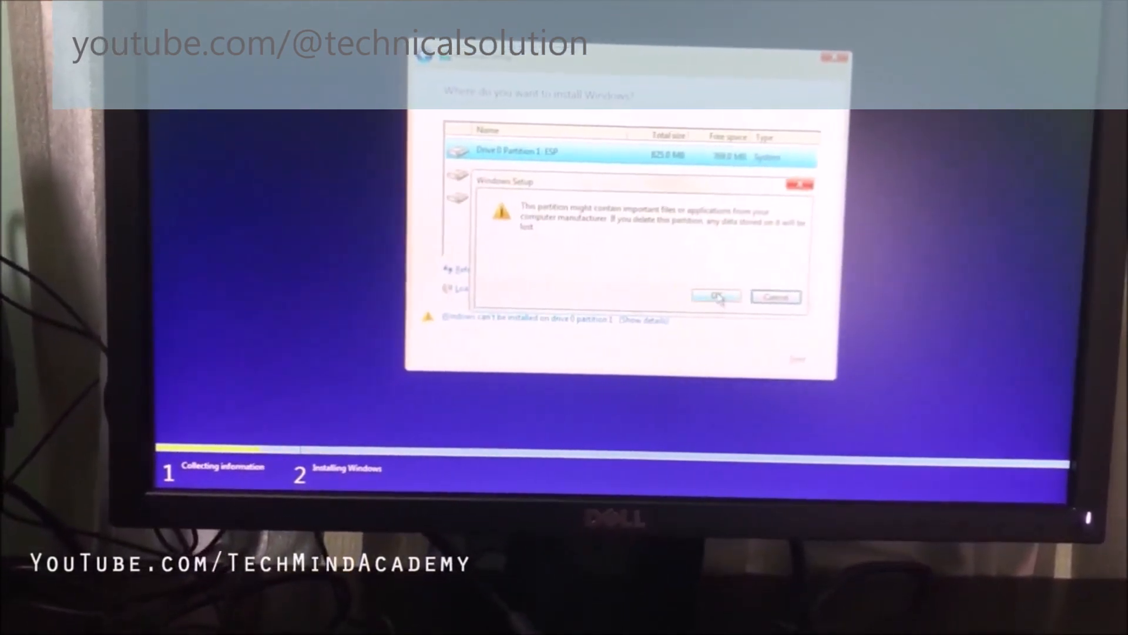
click(715, 297)
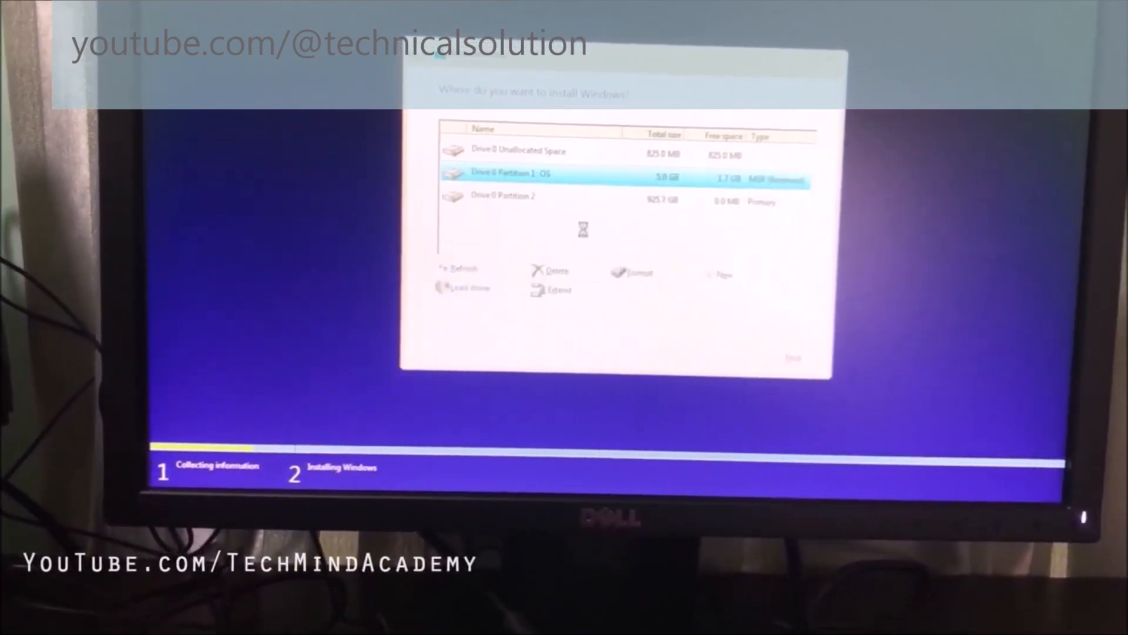
click(552, 271)
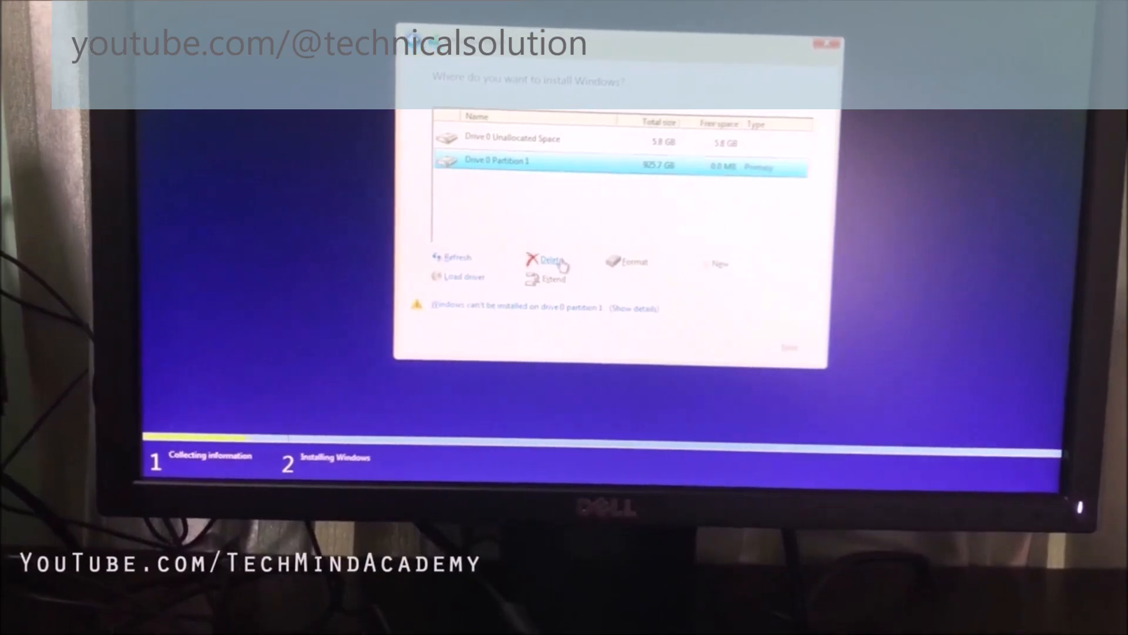
click(551, 260)
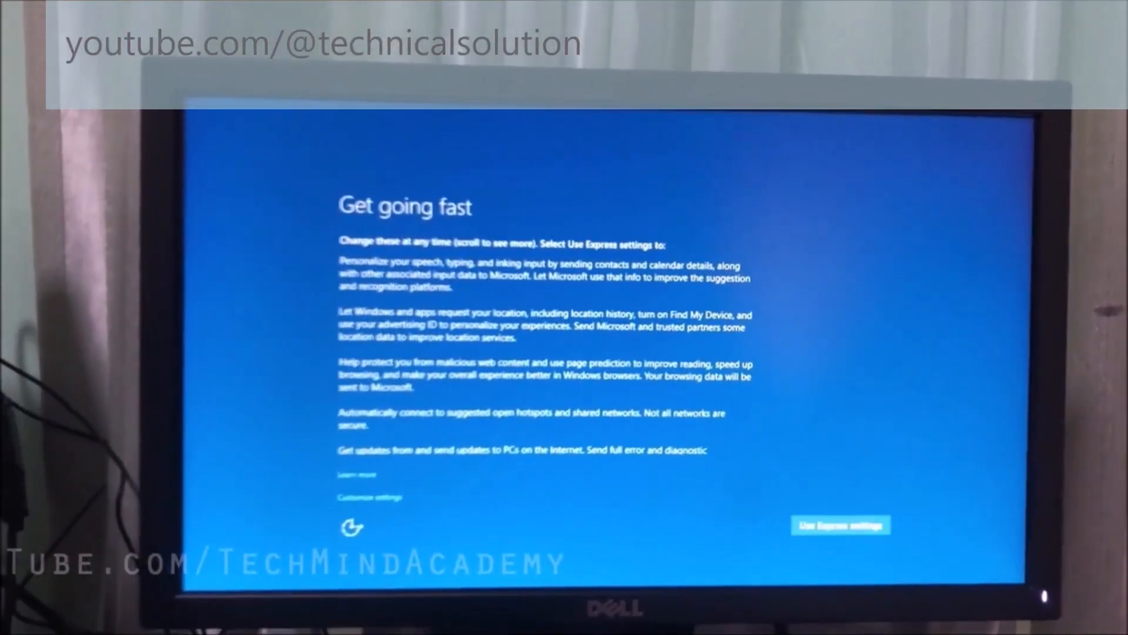
Choose Use Express settings on the 'Get going fast' screen.
click(840, 523)
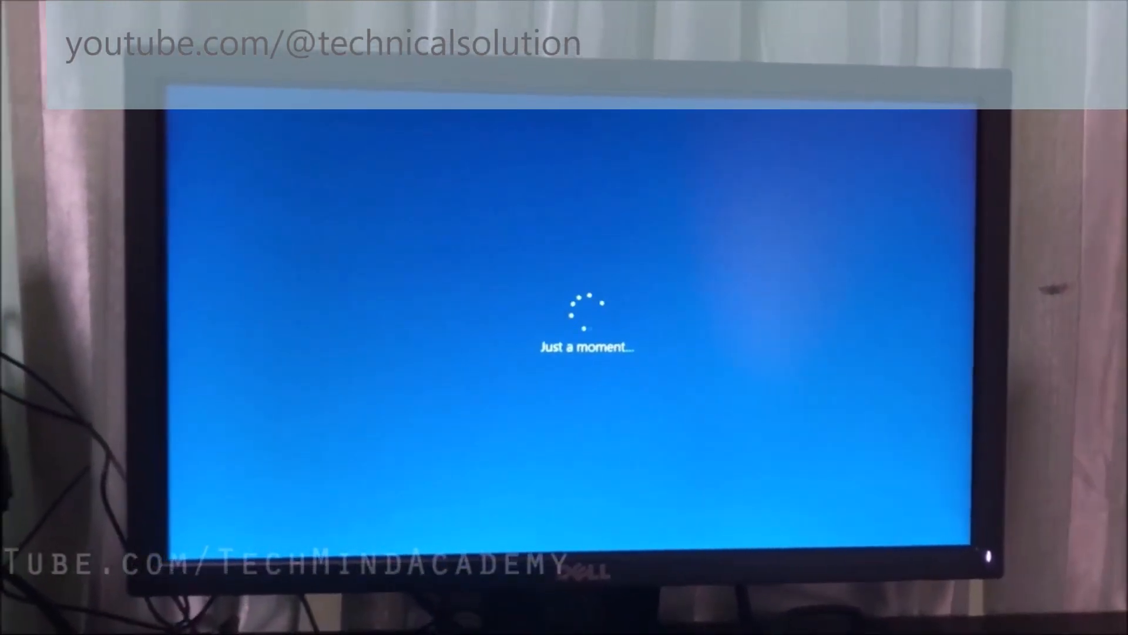